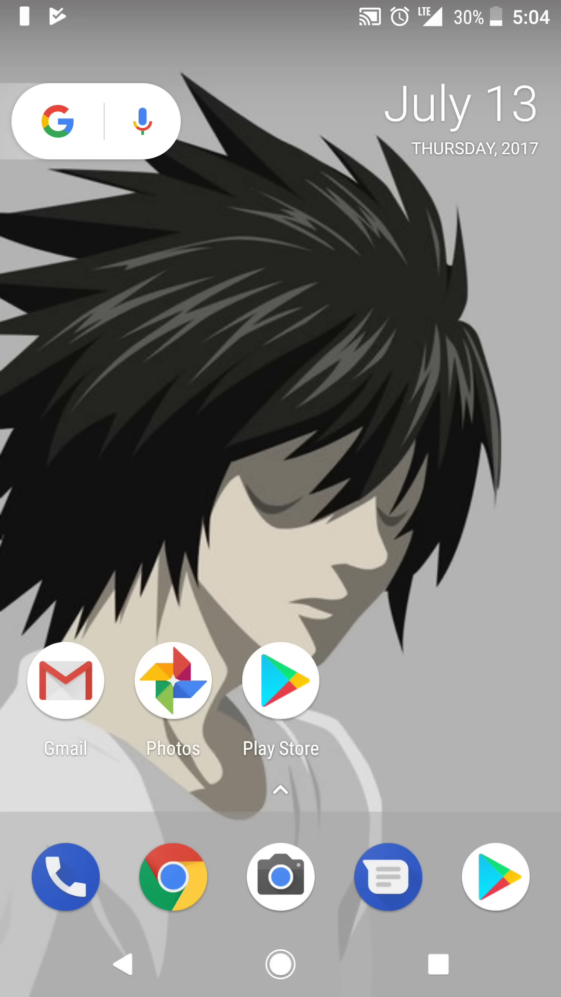
- Find Firefox in the app drawer and place its shortcut on the home screen
click(280, 791)
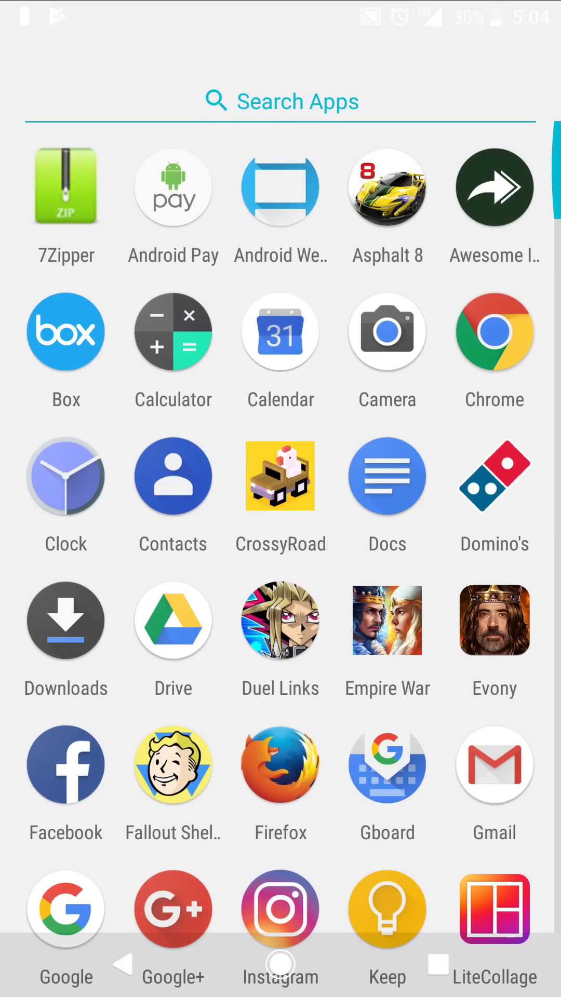
text(A)
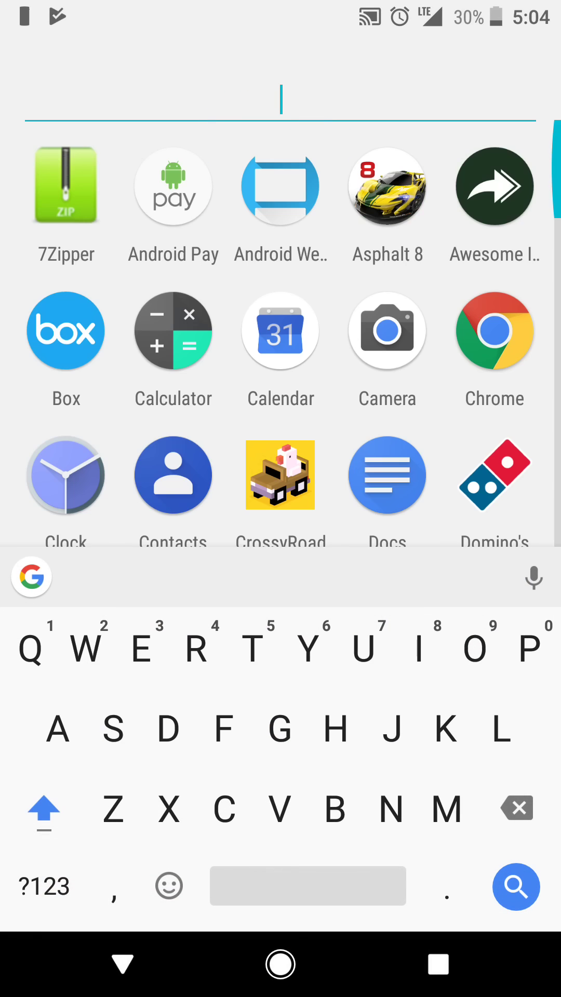
text(F)
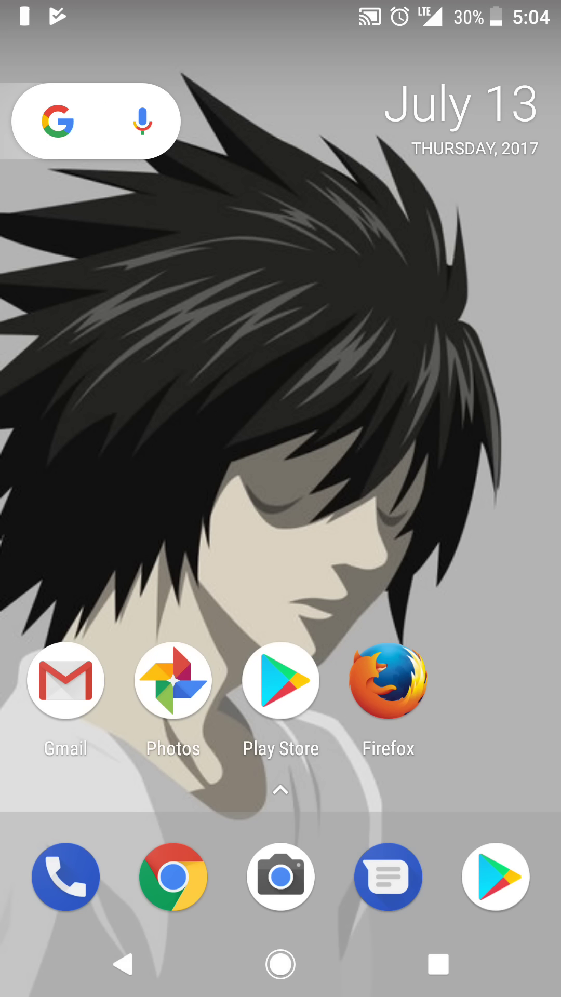
- Search the web in Firefox for 'email generator' and scroll to the generator.email result
click(386, 680)
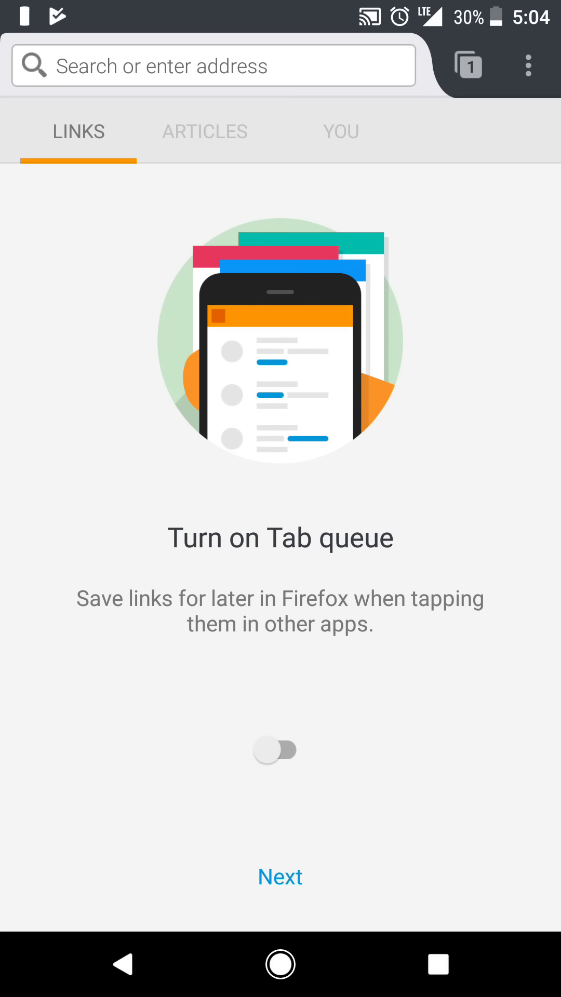
click(213, 66)
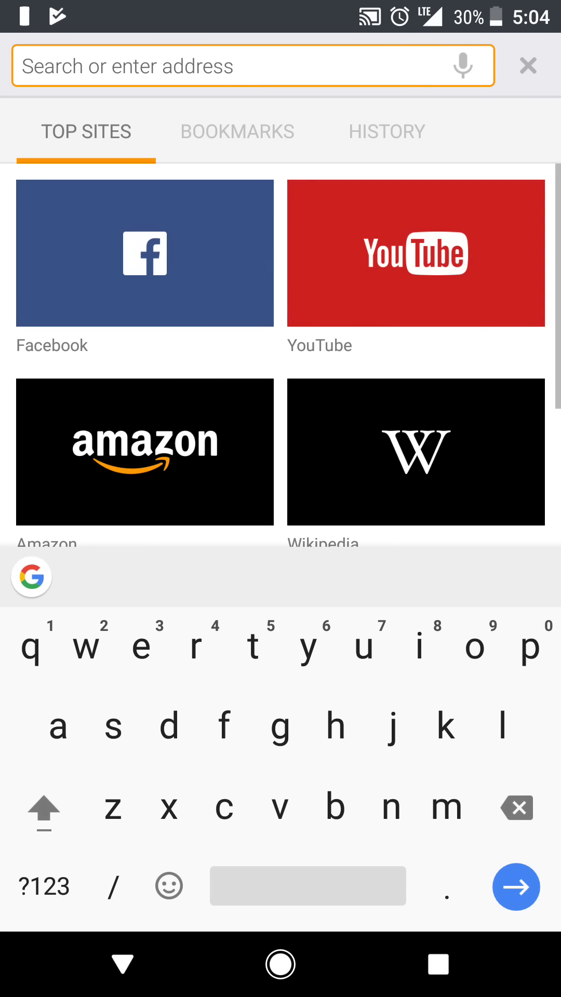
text(ema)
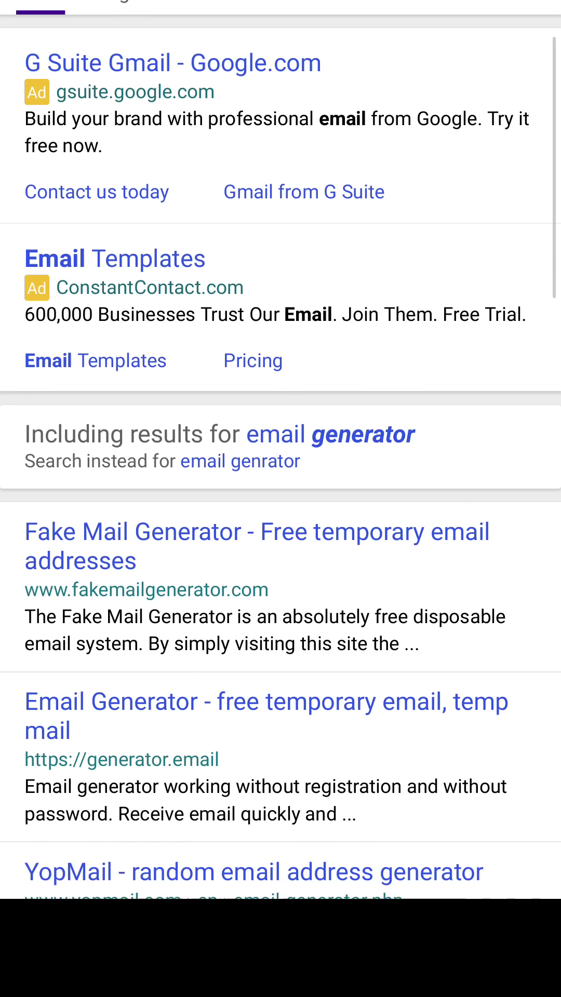
scroll(down, 3)
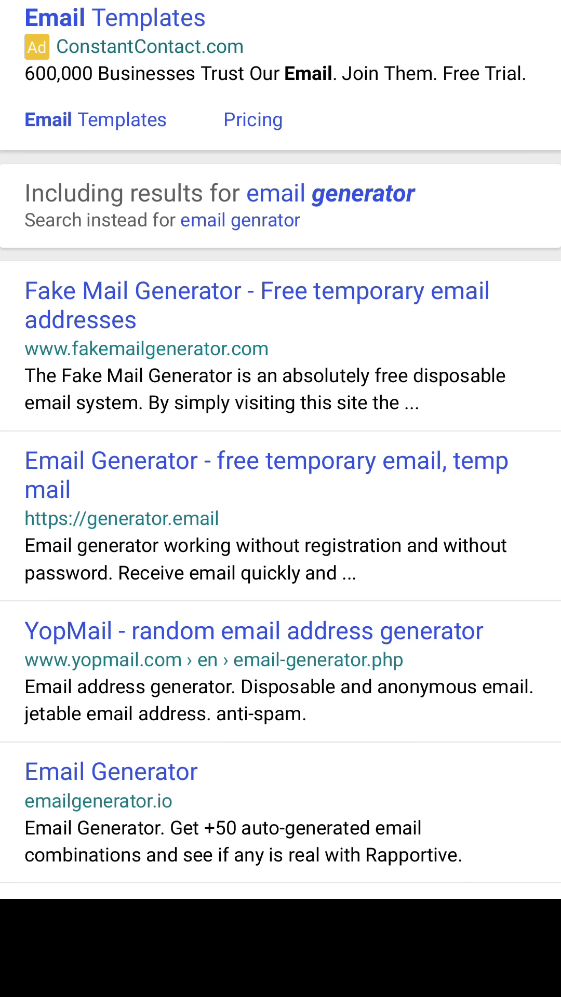
scroll(down, 3)
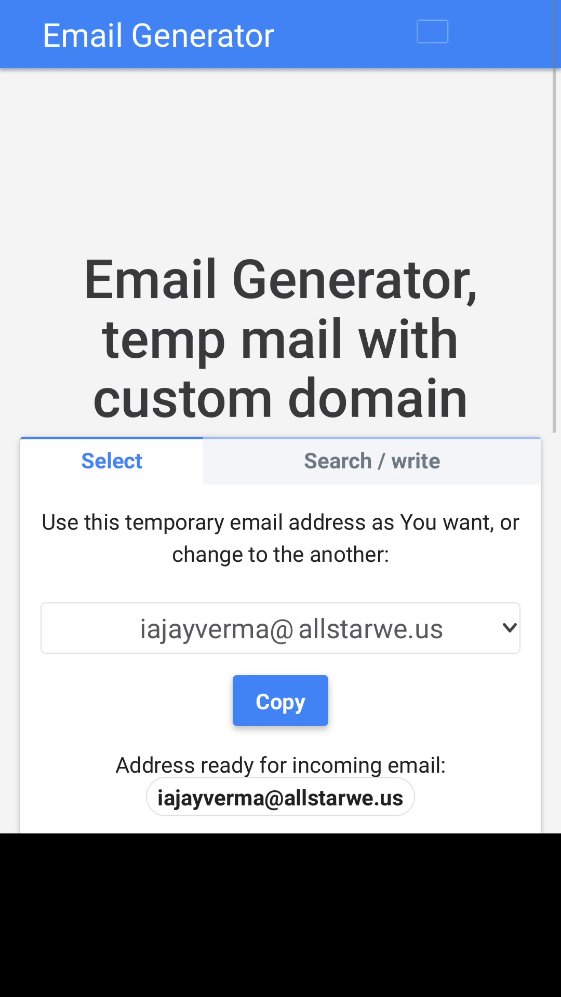
- Scroll the generator.email page until the temporary address shows 'Email approved'
scroll(down, 3)
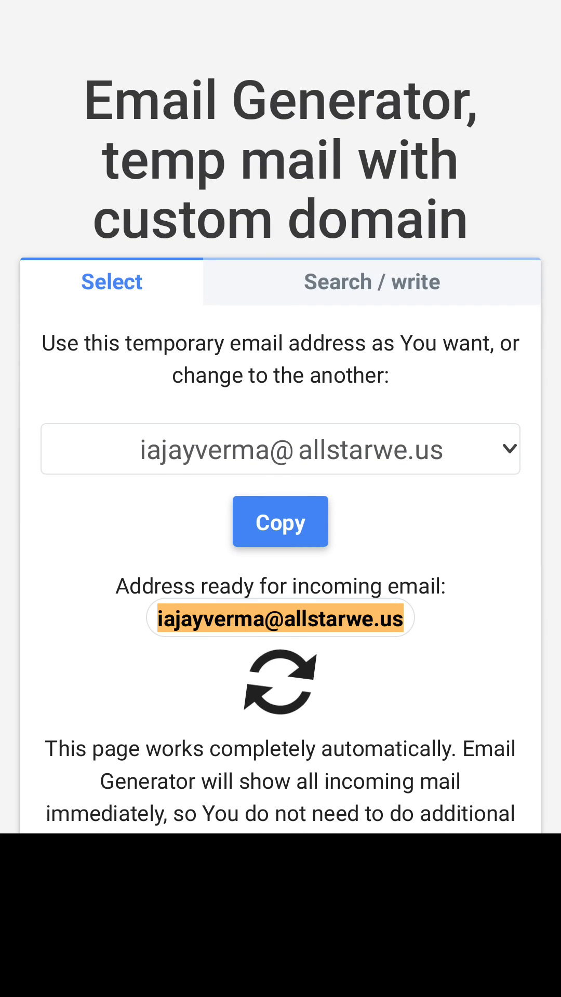
scroll(down, 3)
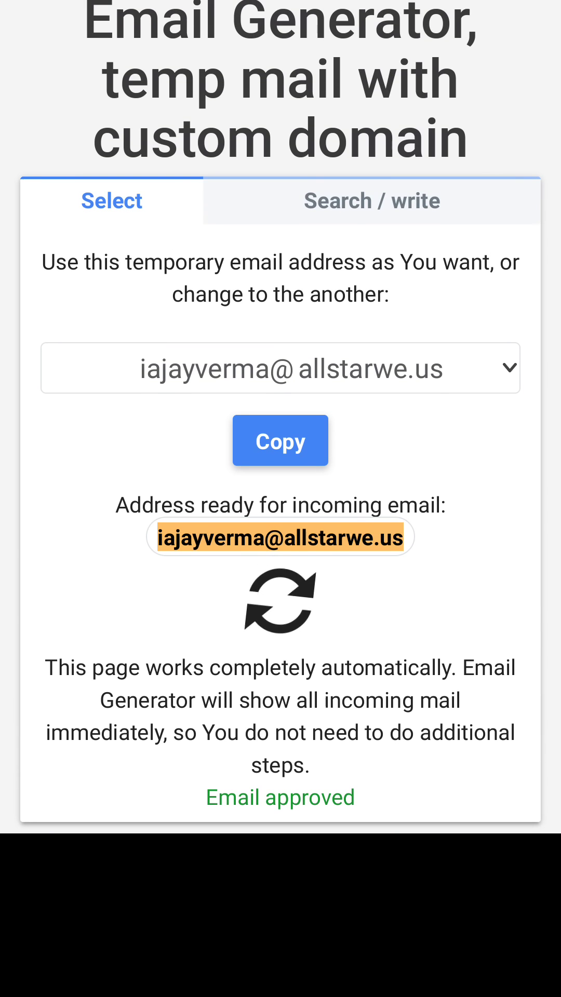
scroll(up, 3)
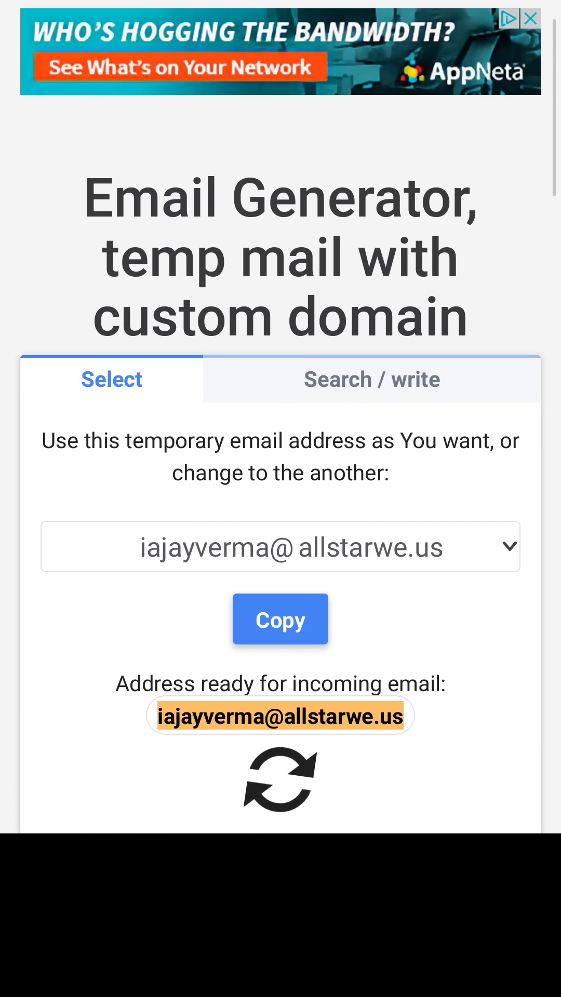
scroll(down, 3)
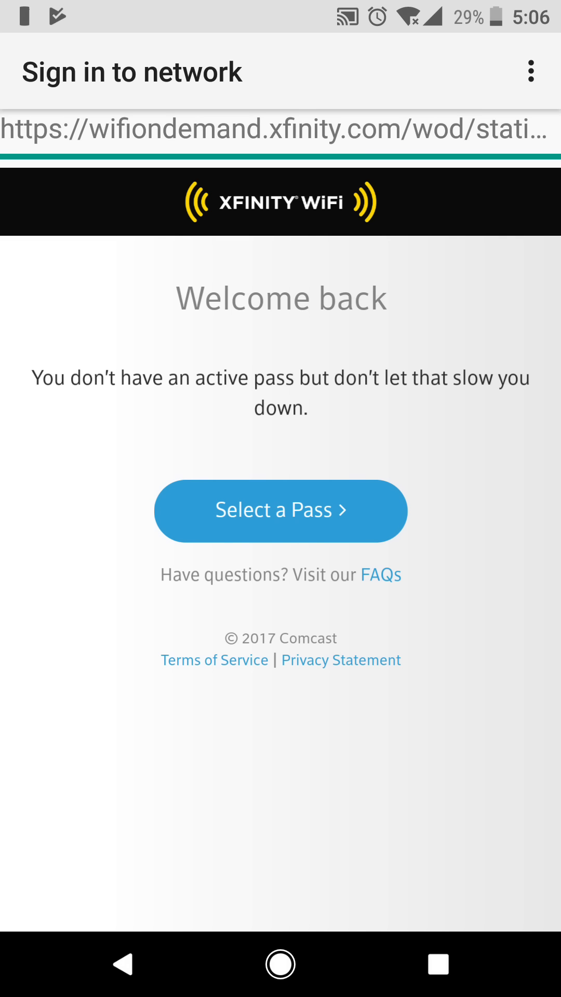
- Choose Select a Pass, sign out, and open the Sign up form for a new account
click(280, 511)
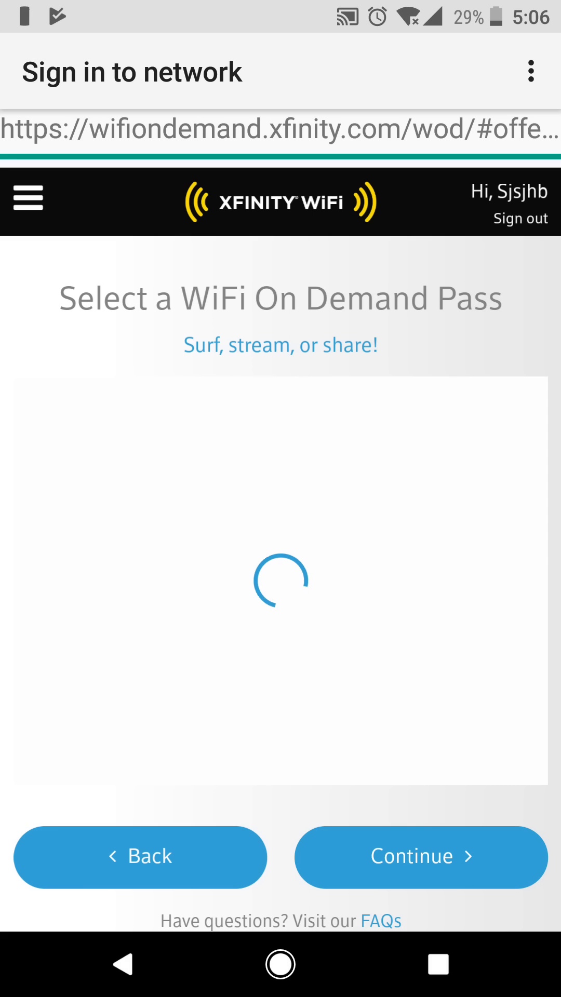
click(521, 218)
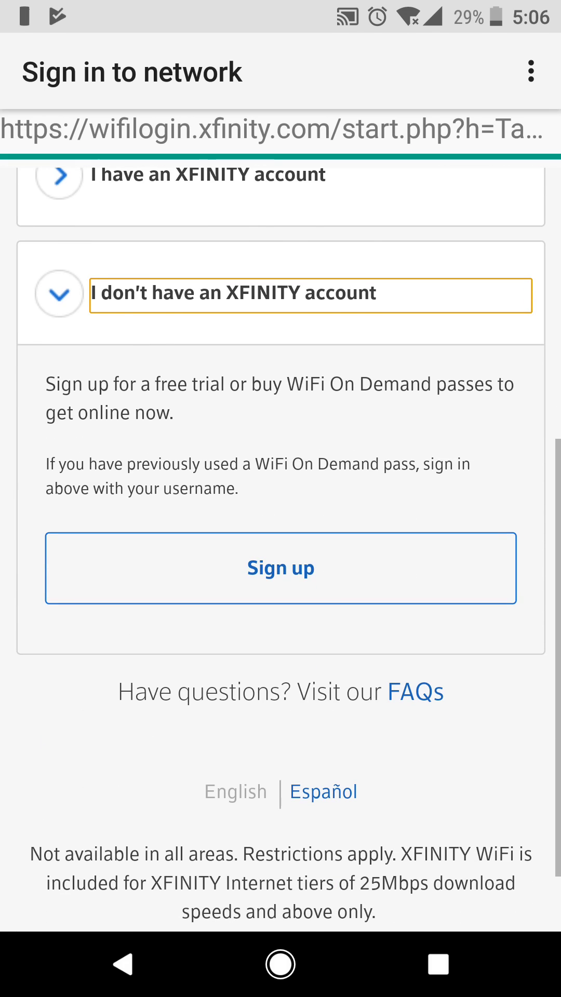
click(280, 568)
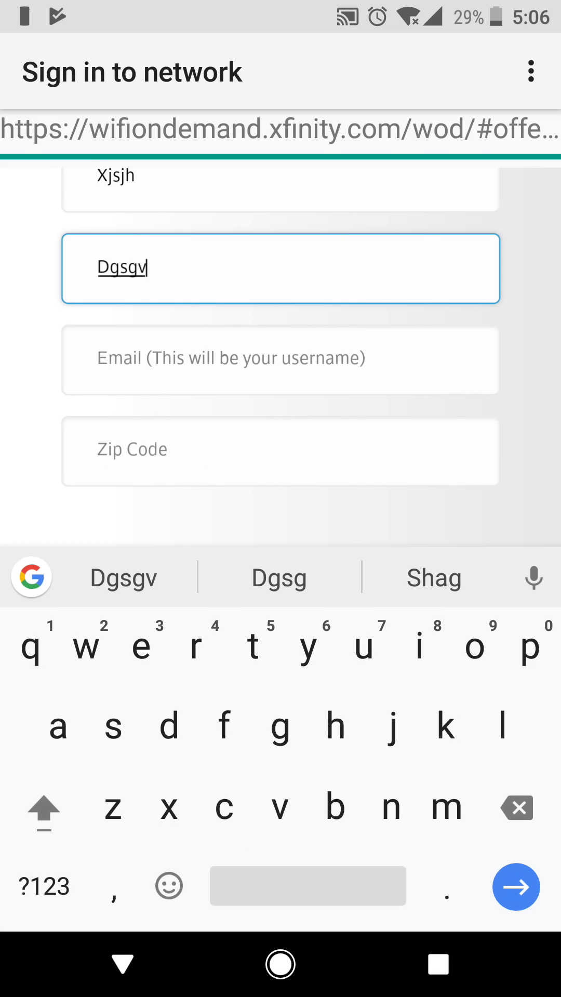
- Paste the generator.email temporary address into the sign-up email field
click(280, 361)
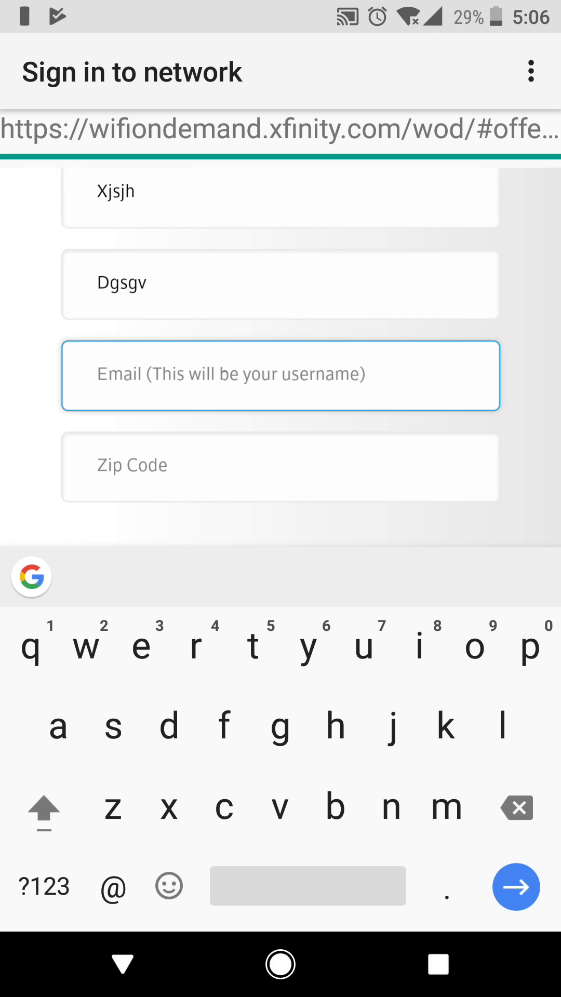
click(280, 375)
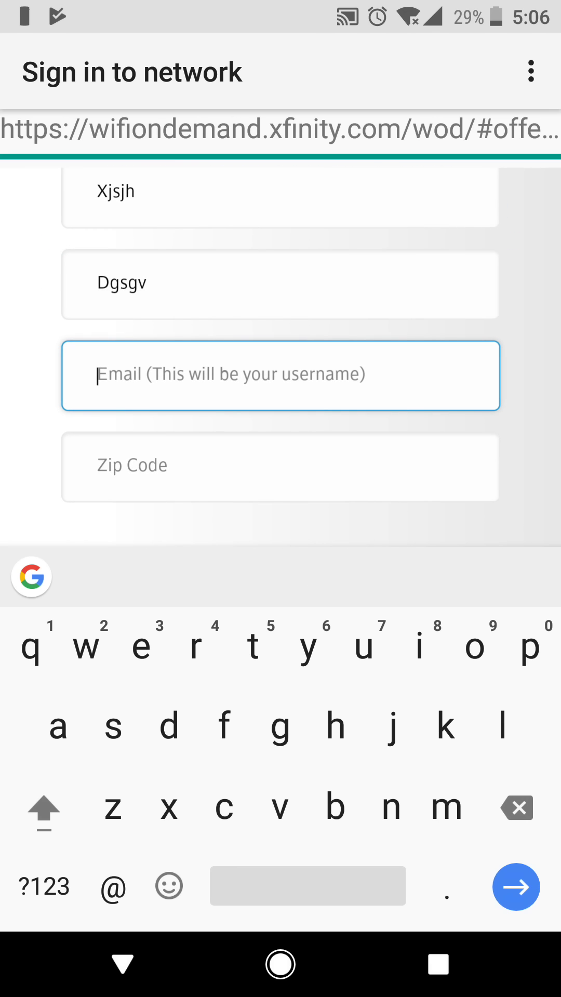
click(280, 375)
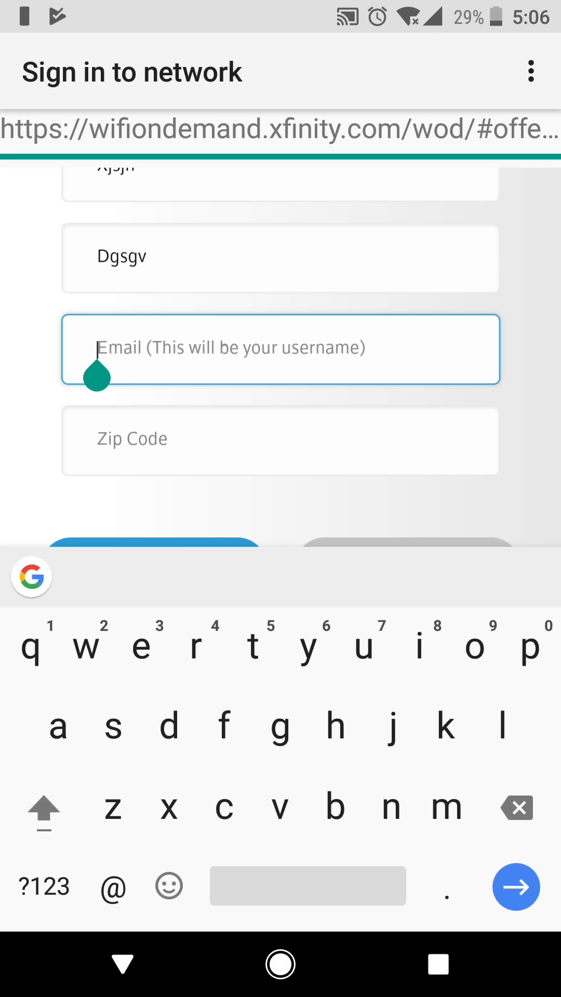
click(97, 379)
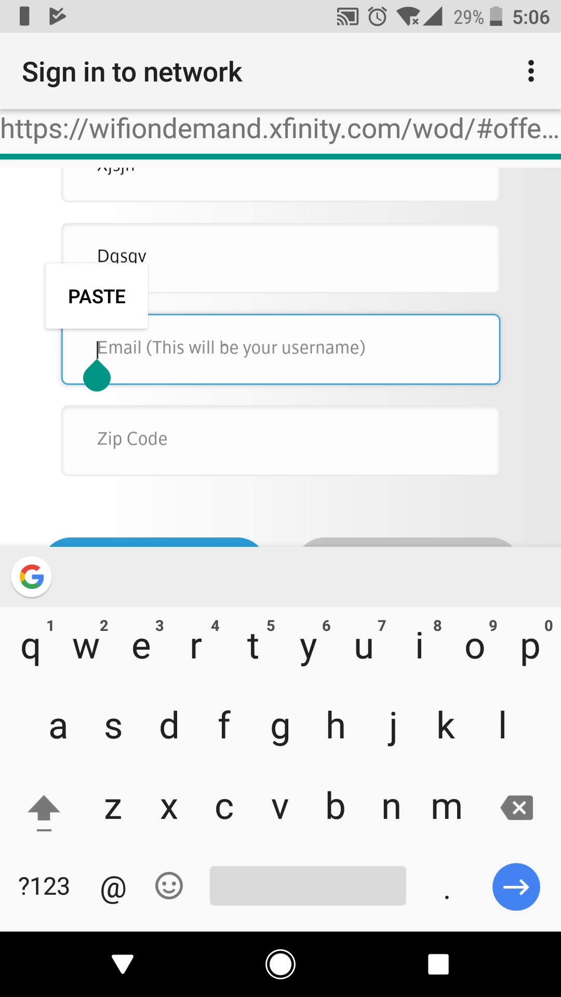
click(97, 295)
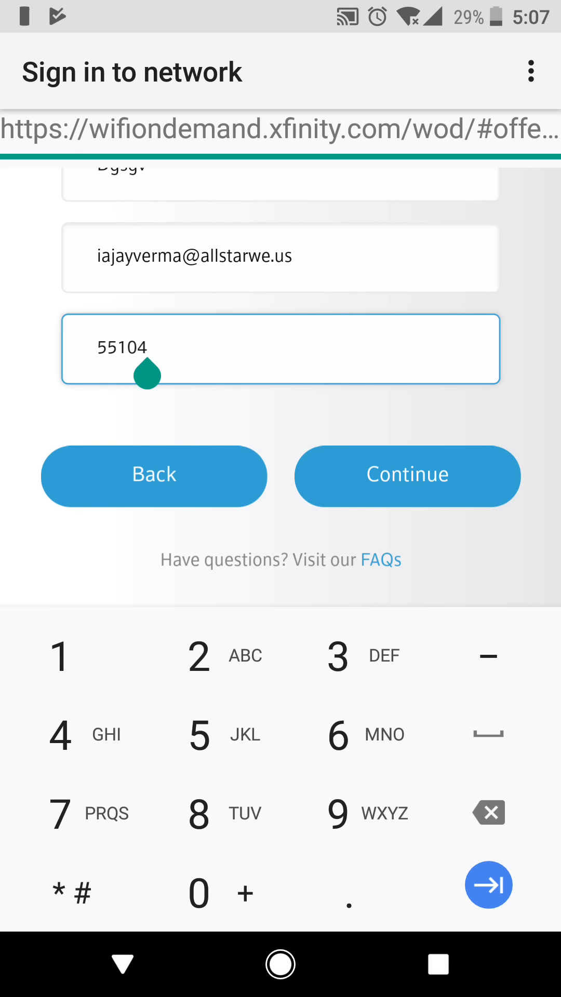
- Submit the name, email and ZIP form to reach username and password creation
click(406, 476)
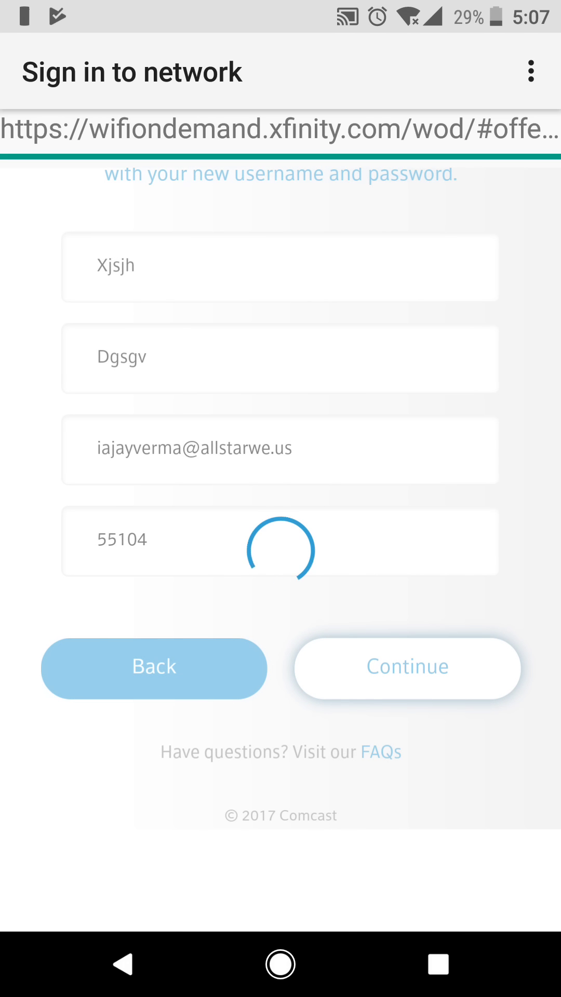
click(406, 668)
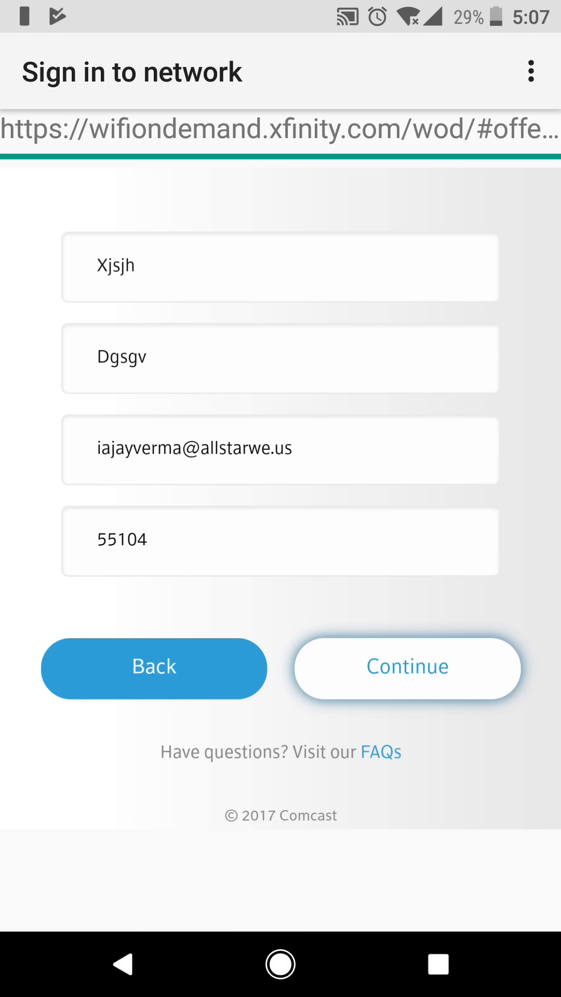
click(407, 668)
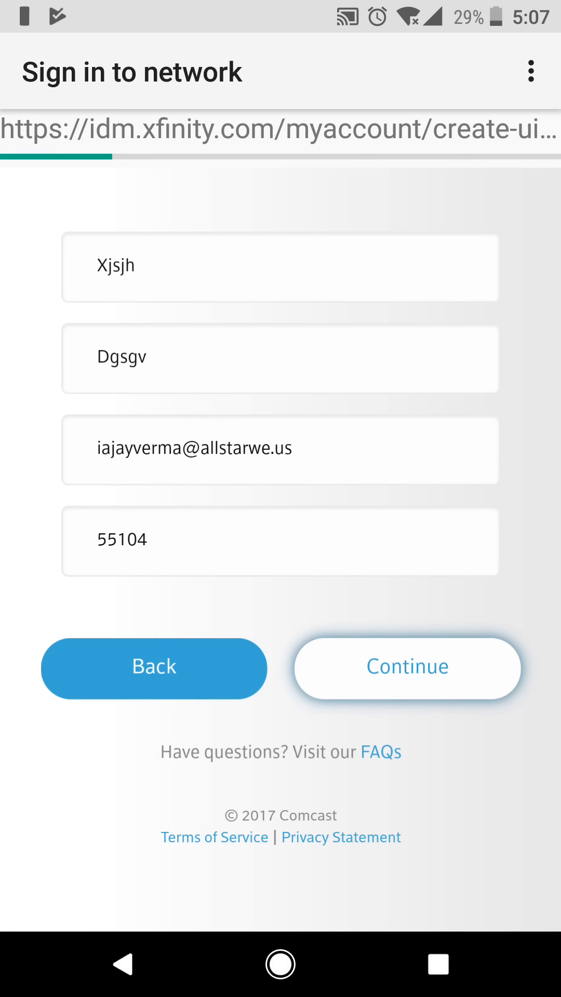
click(406, 668)
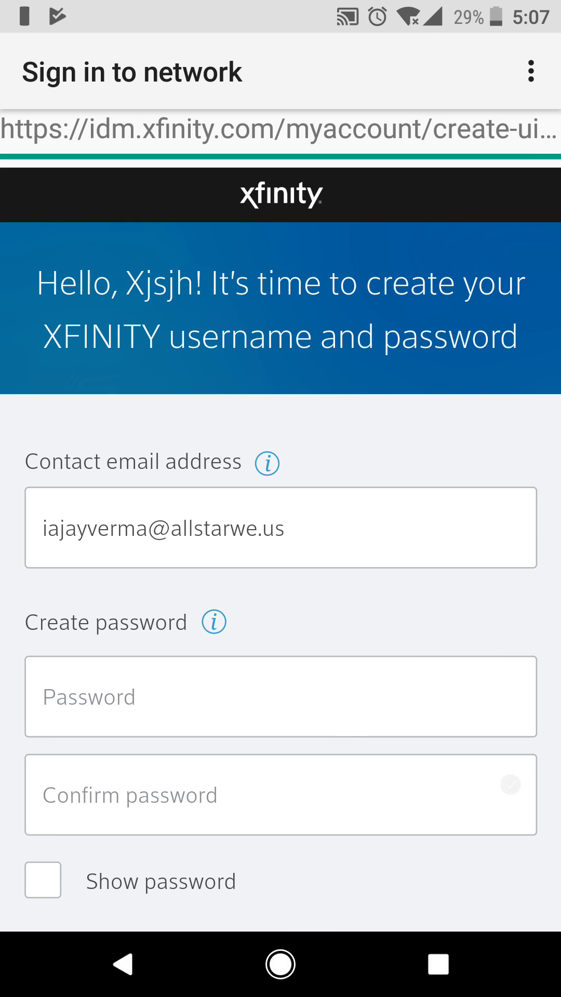
- Enter the new account password with Show password ticked and start the confirmation field
scroll(down, 3)
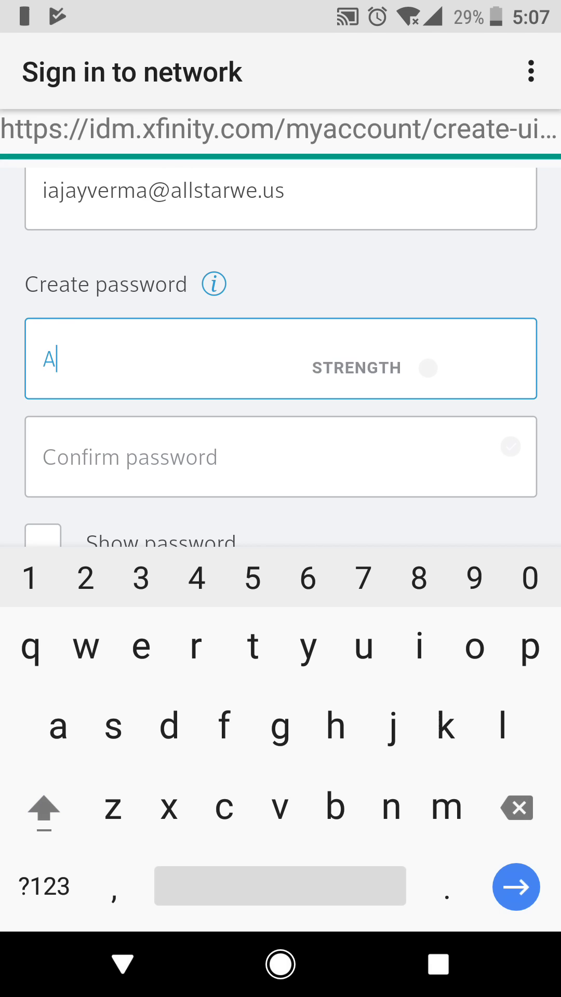
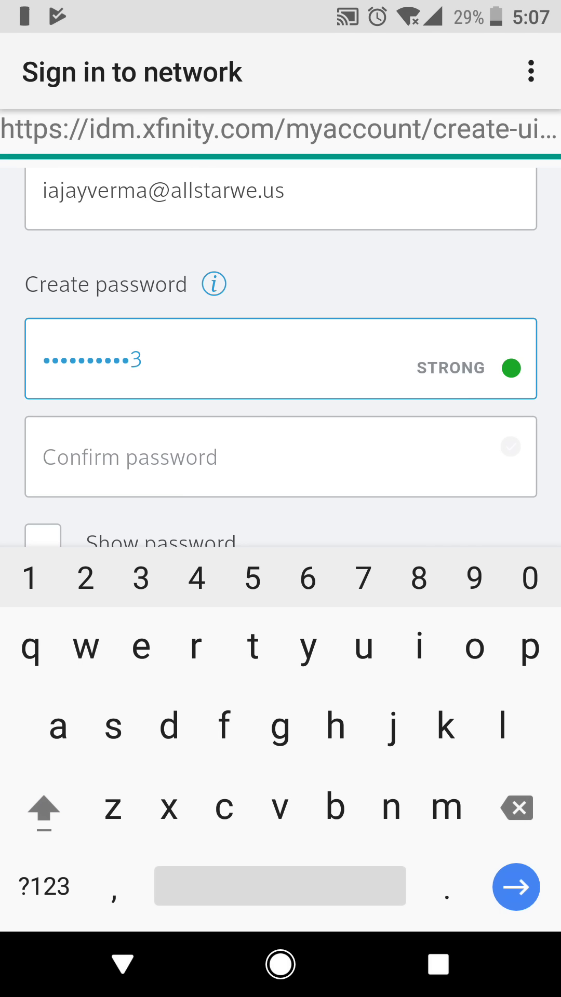
click(43, 541)
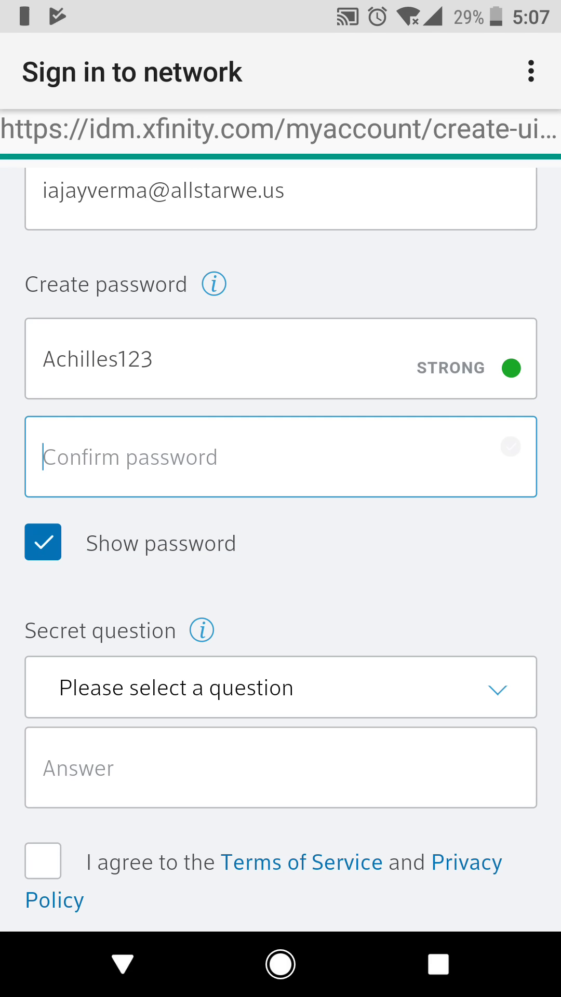
click(280, 457)
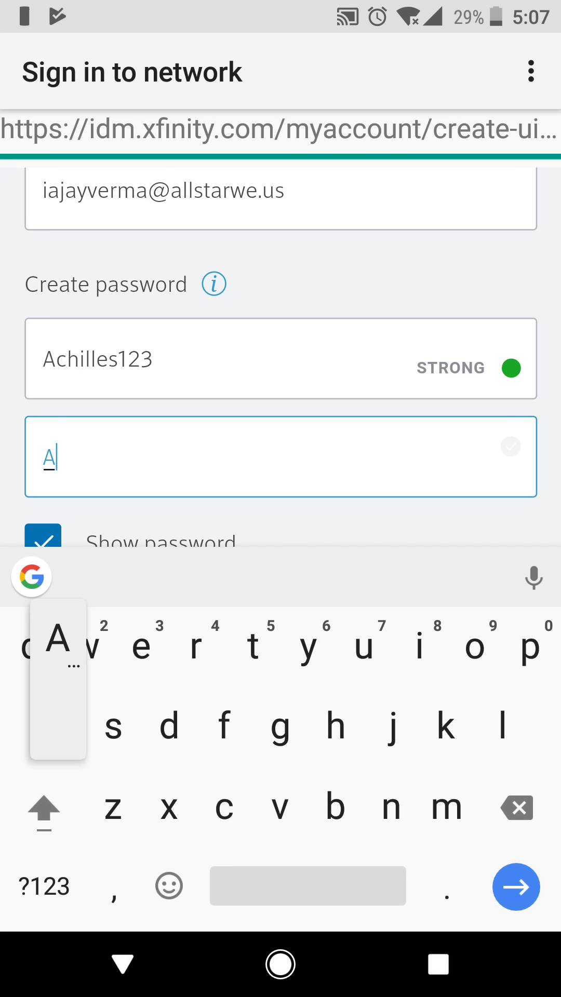
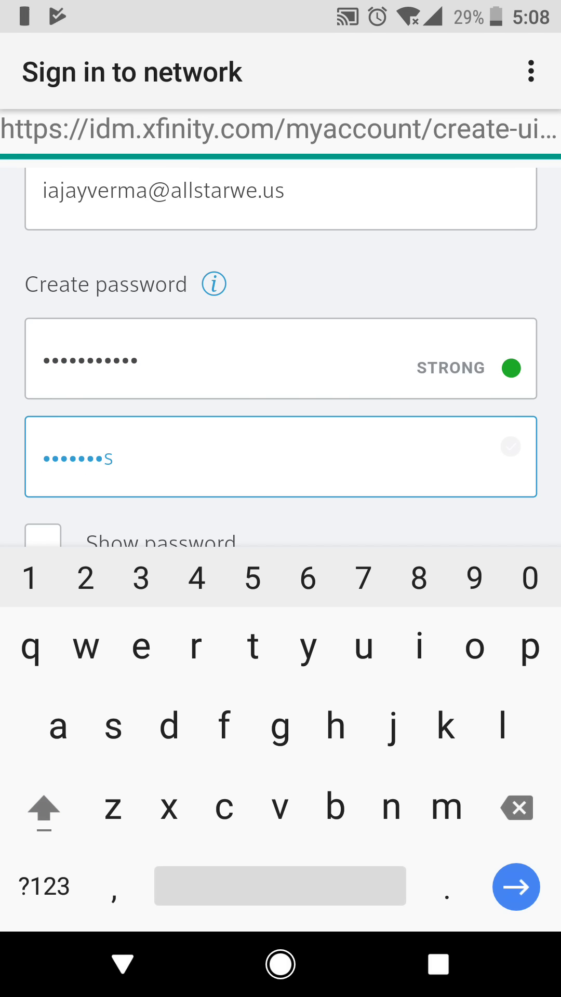
click(43, 506)
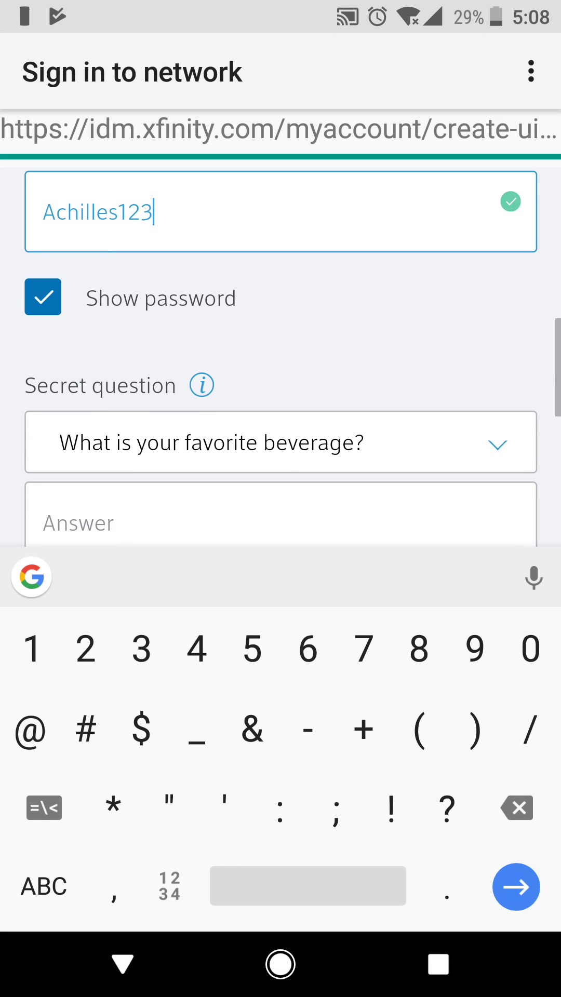
text(c)
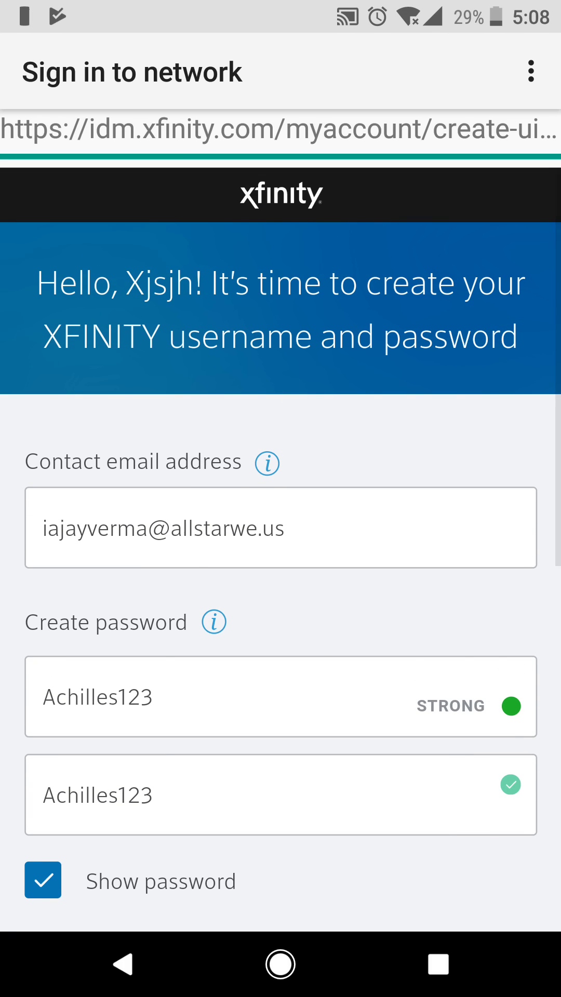
scroll(down, 3)
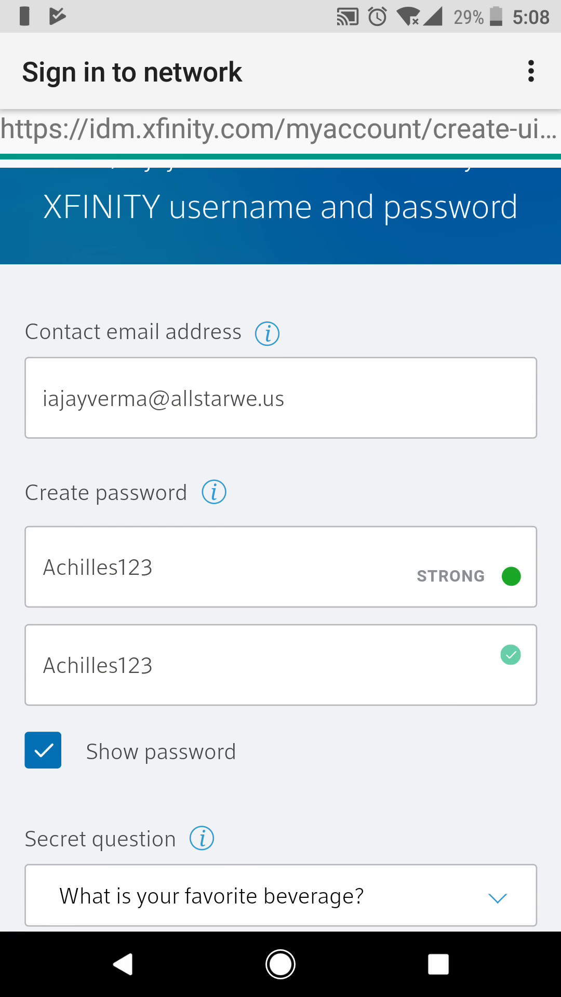
scroll(down, 3)
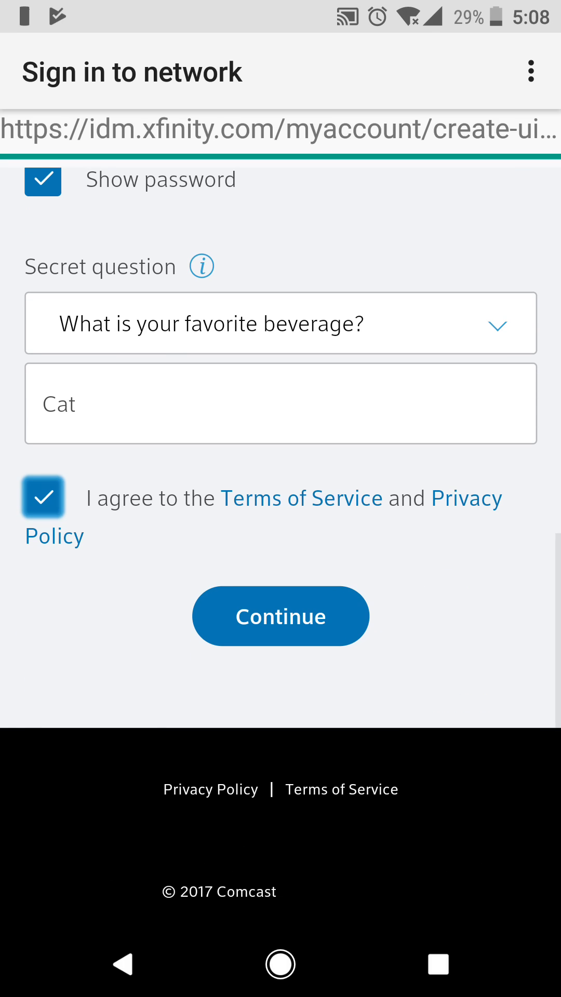
- Create the account and scroll the Welcome to WiFi On Demand page with pass expiry
click(280, 614)
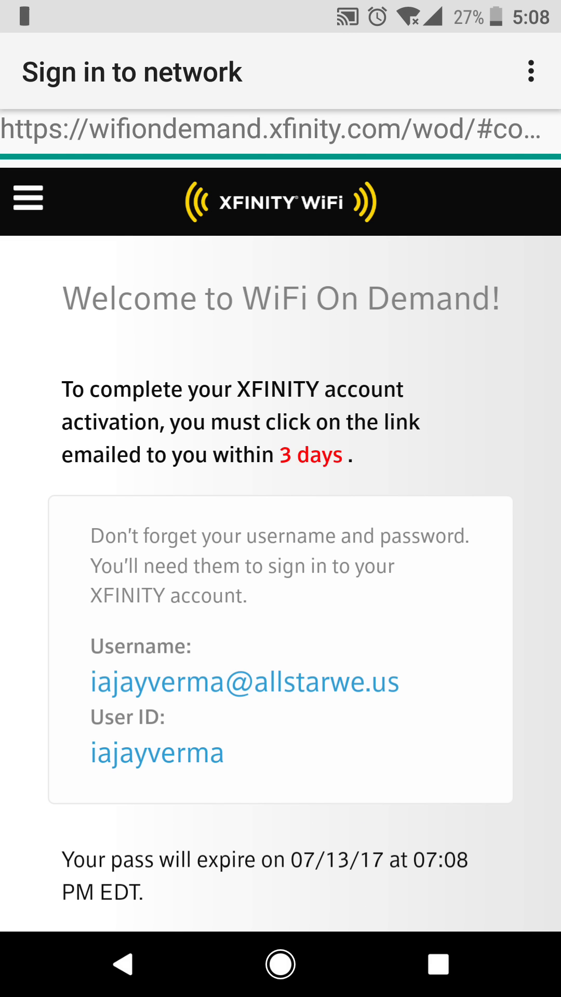
scroll(down, 3)
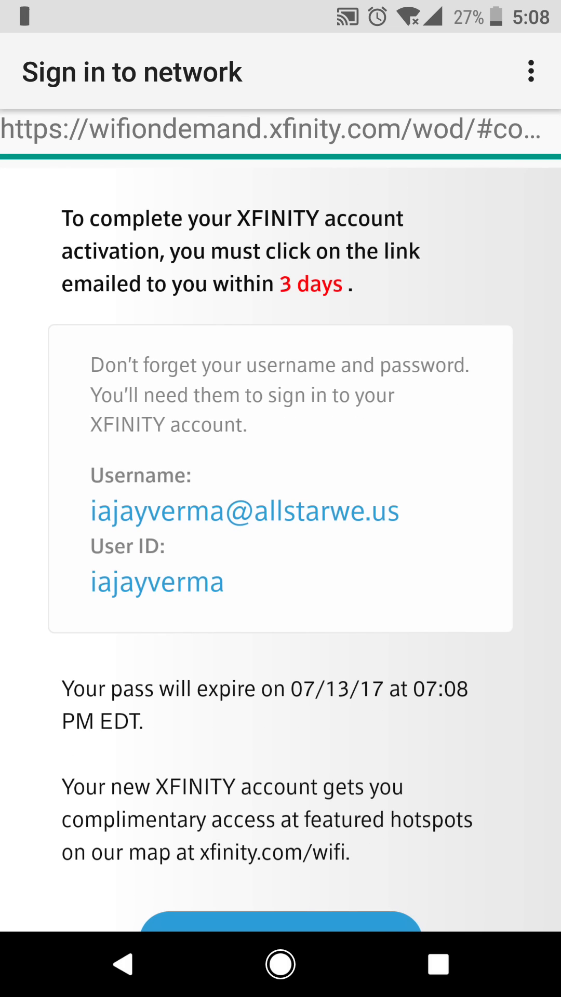
scroll(down, 3)
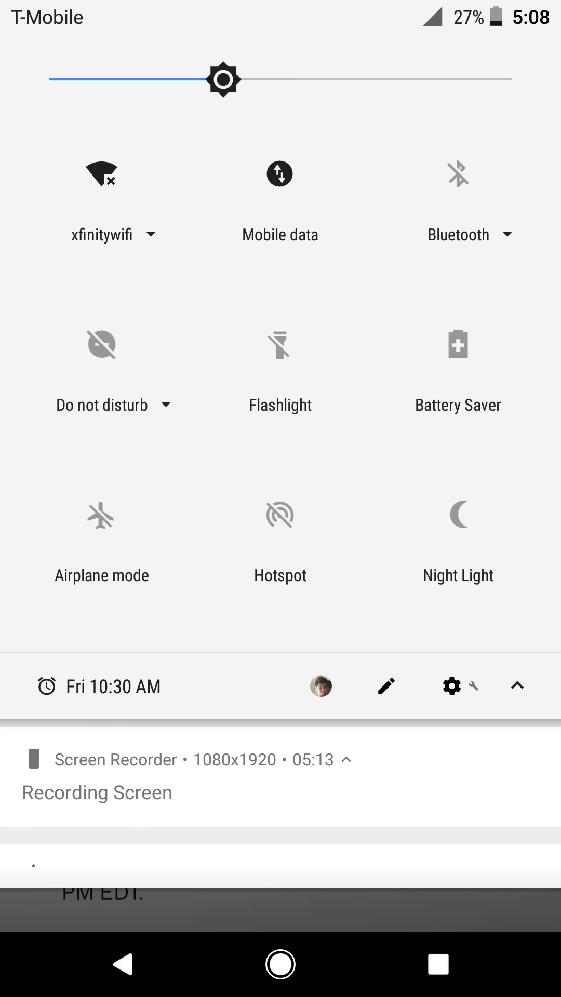
- Return to the generator.email inbox and open the 'Please verify your email address' message
click(101, 176)
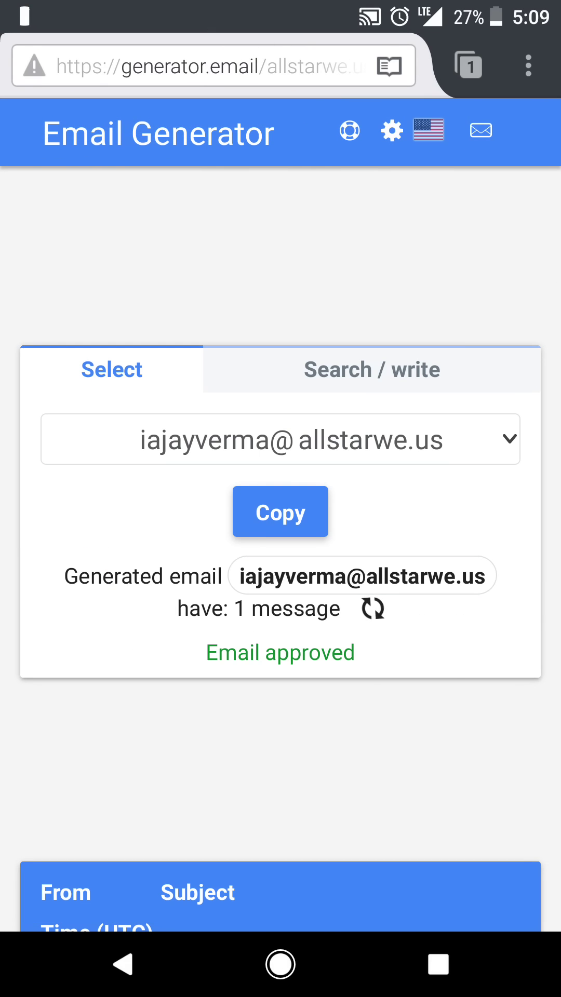
scroll(down, 3)
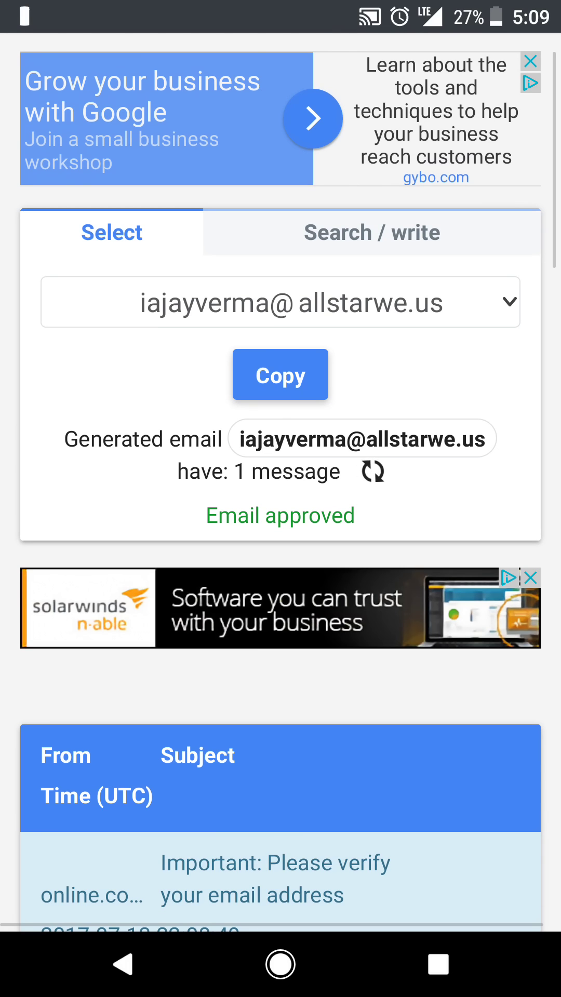
scroll(down, 3)
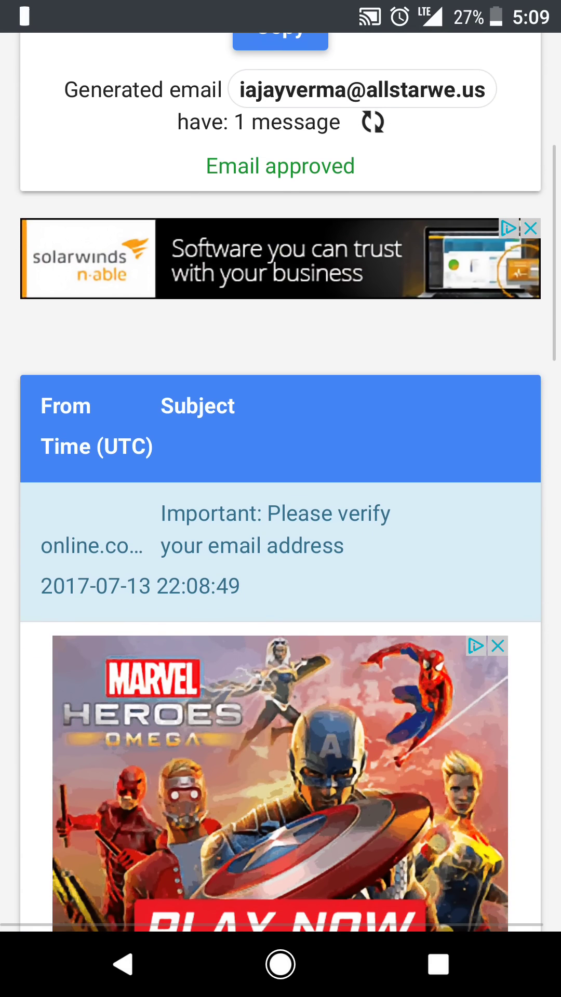
scroll(down, 3)
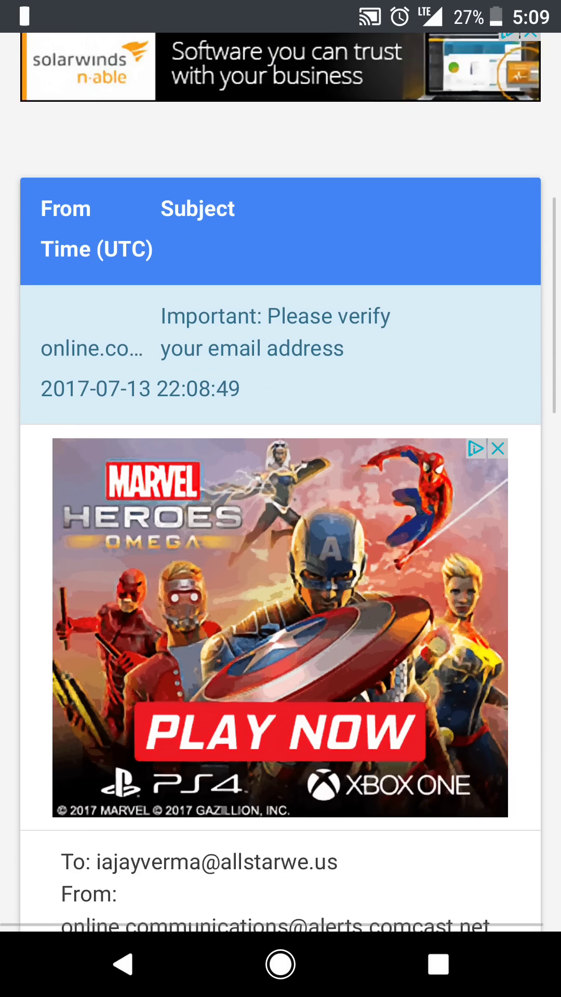
scroll(down, 3)
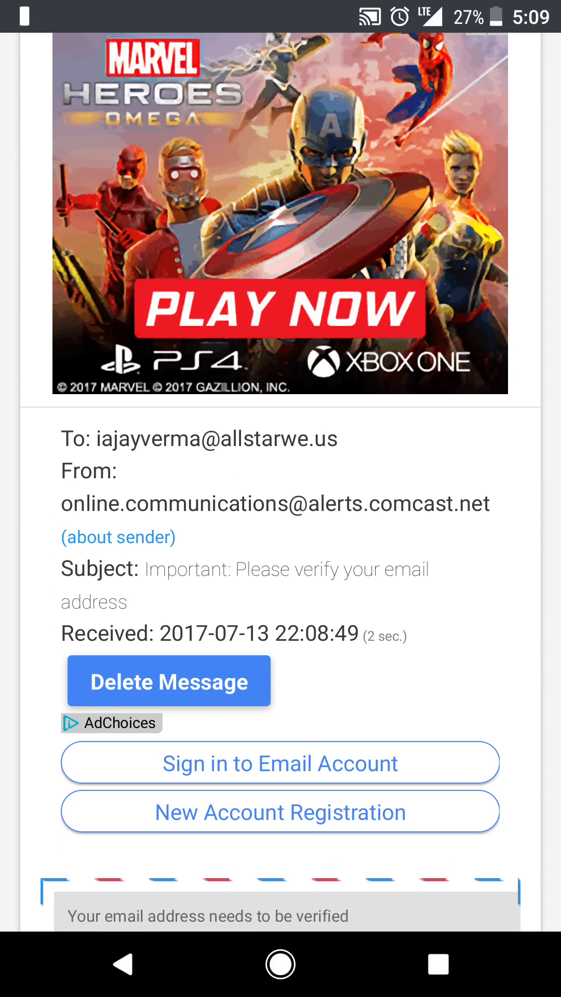
scroll(down, 3)
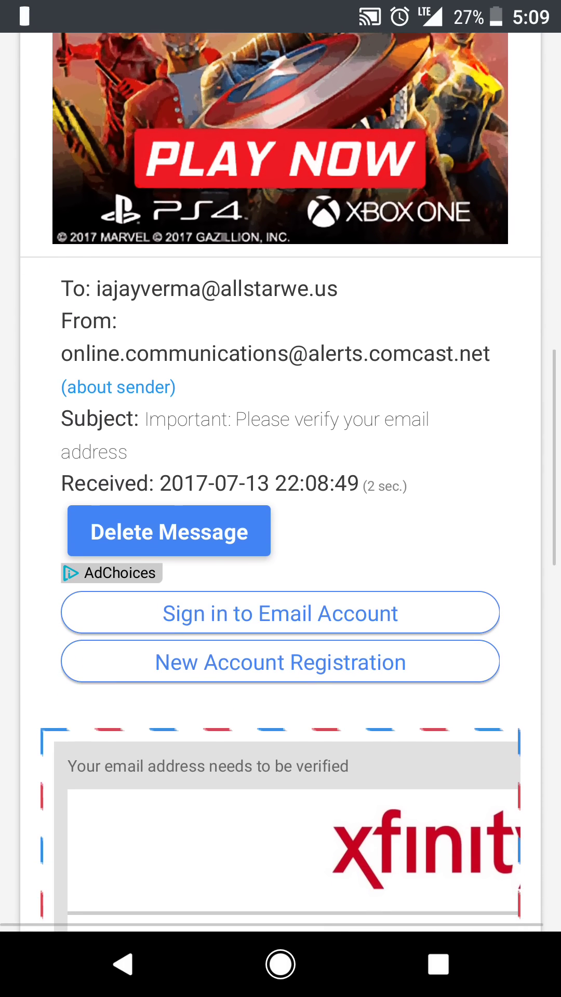
scroll(down, 3)
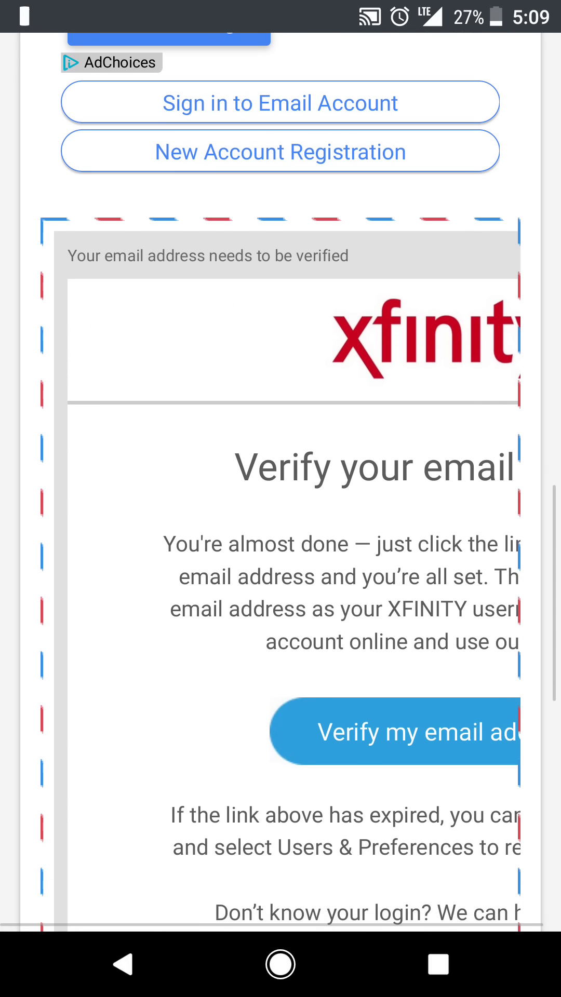
- Follow the verify link, enter the account password, dismiss the save-login prompt and resubmit
click(394, 731)
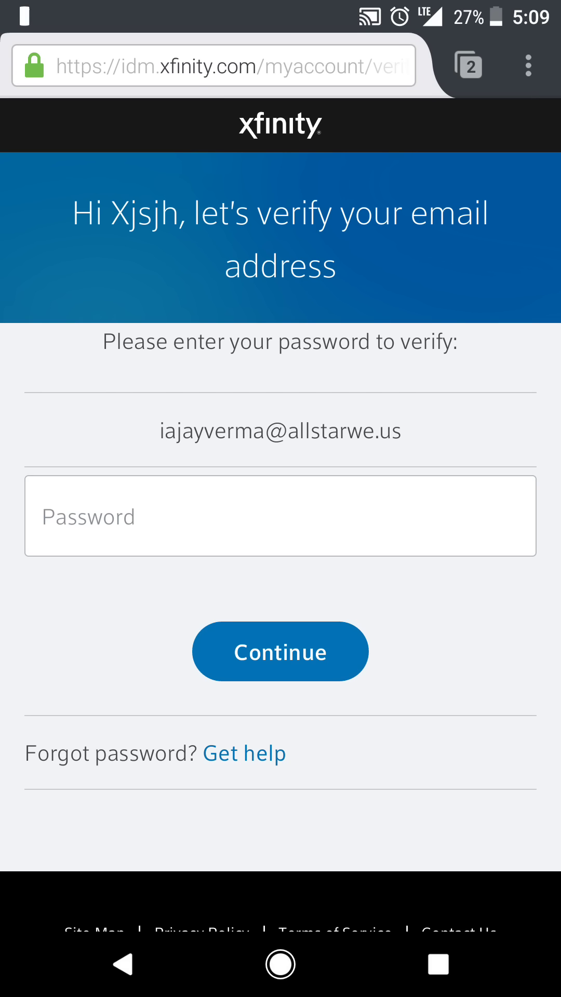
click(280, 515)
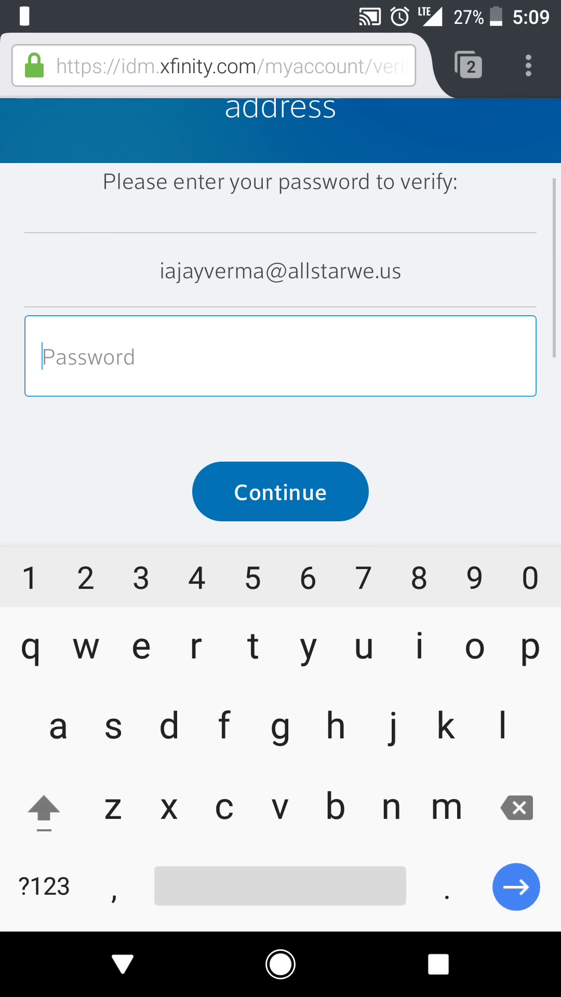
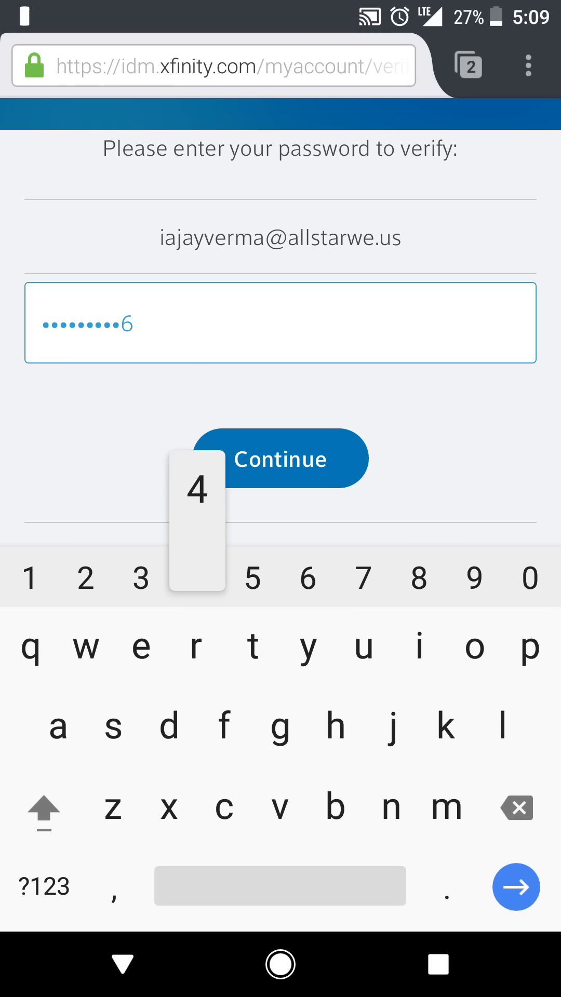
click(280, 458)
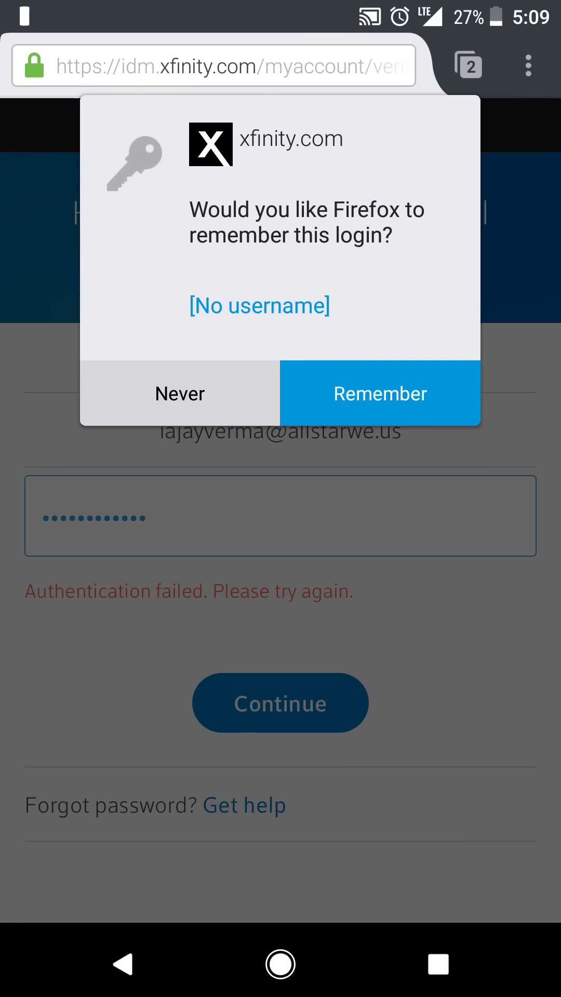
click(179, 393)
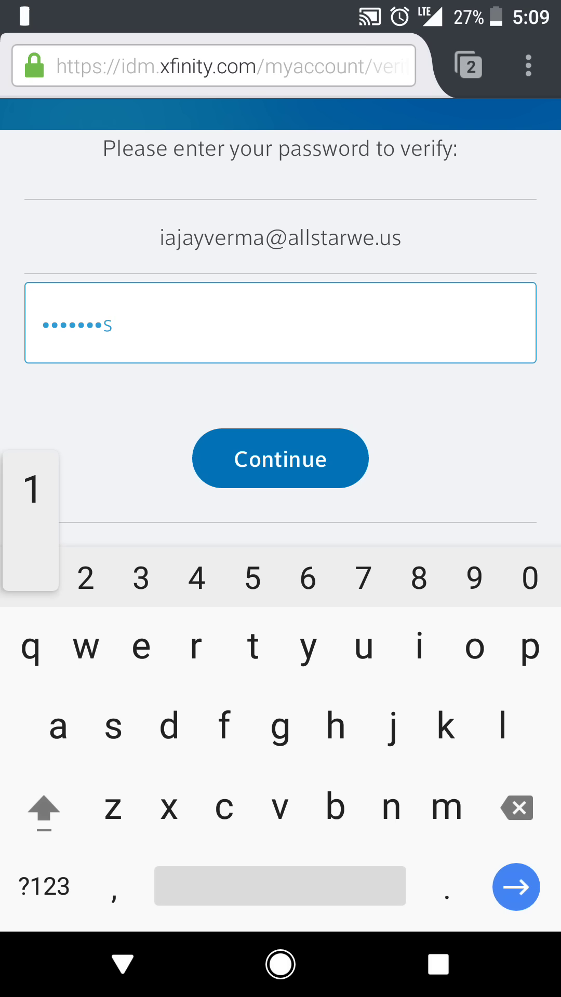
text(3)
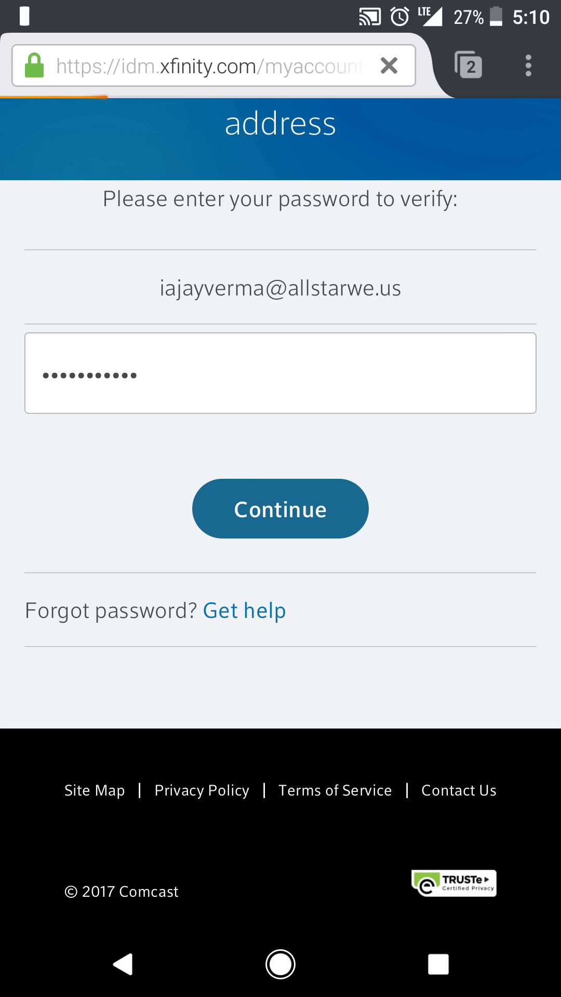
click(280, 509)
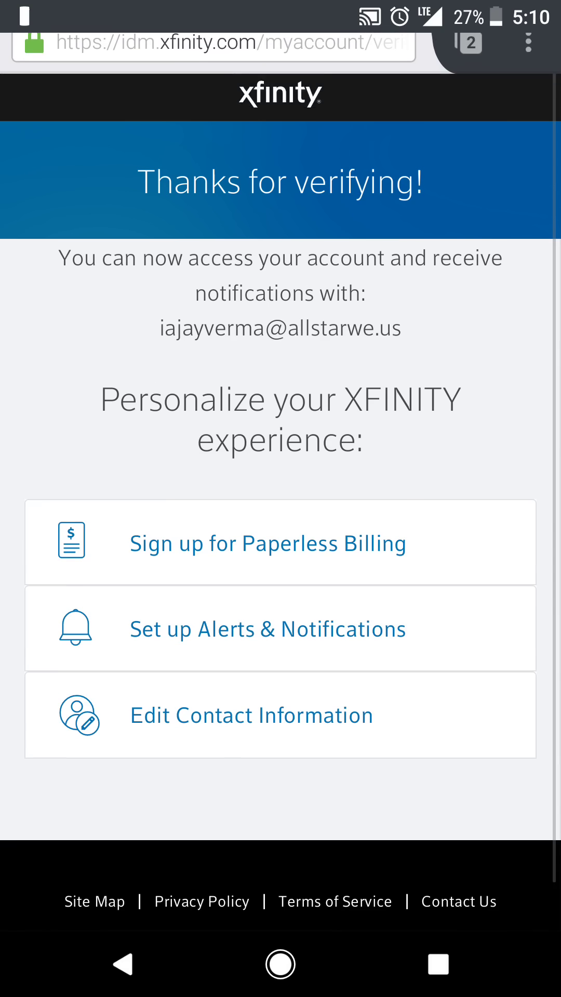
- Connect to the Wi-Fi network from quick settings, then use Firefox's address bar to load Google
scroll(down, 3)
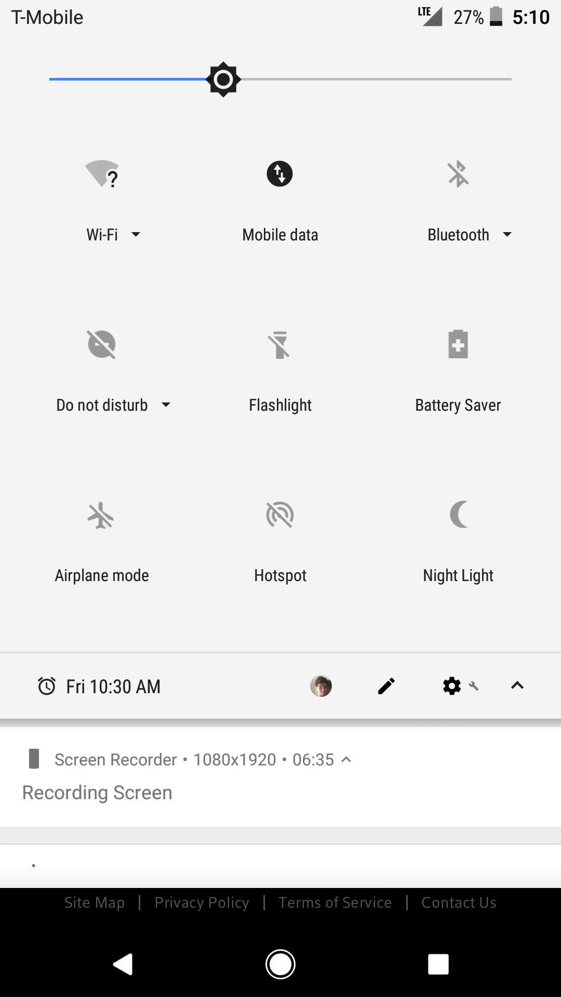
click(101, 176)
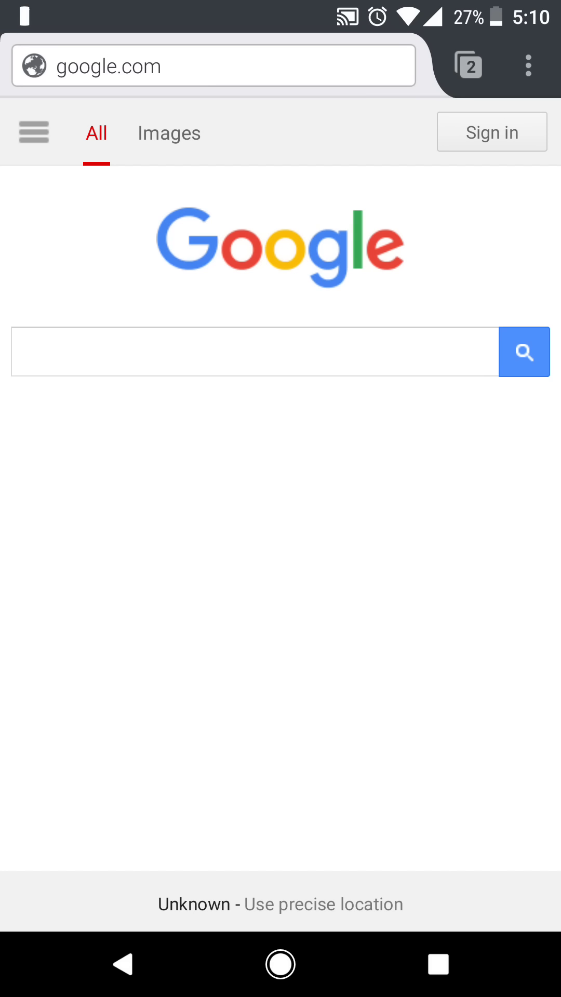
click(466, 66)
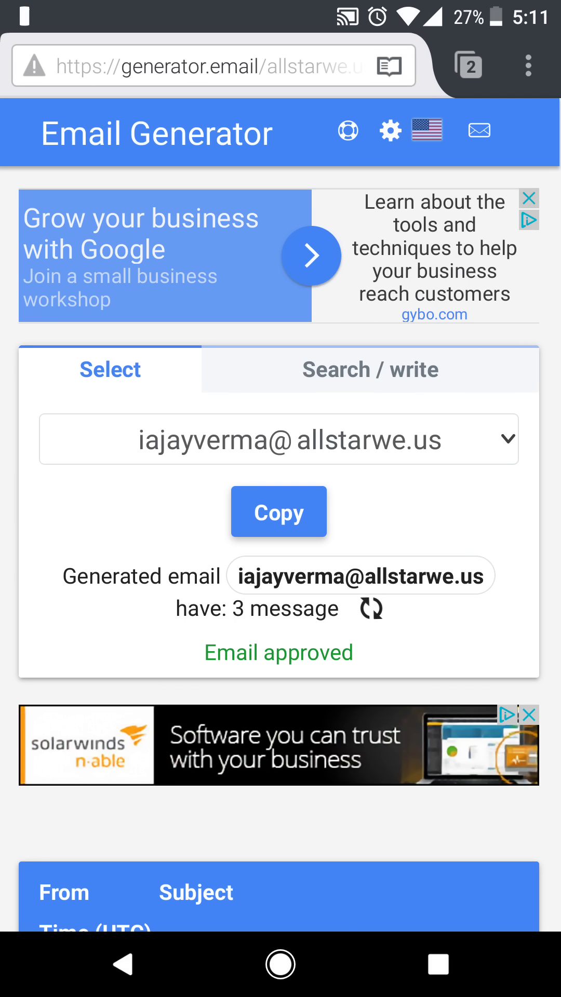
- Scroll through the Xfinity verify-your-email message in the generator.email inbox down to its footer
scroll(down, 3)
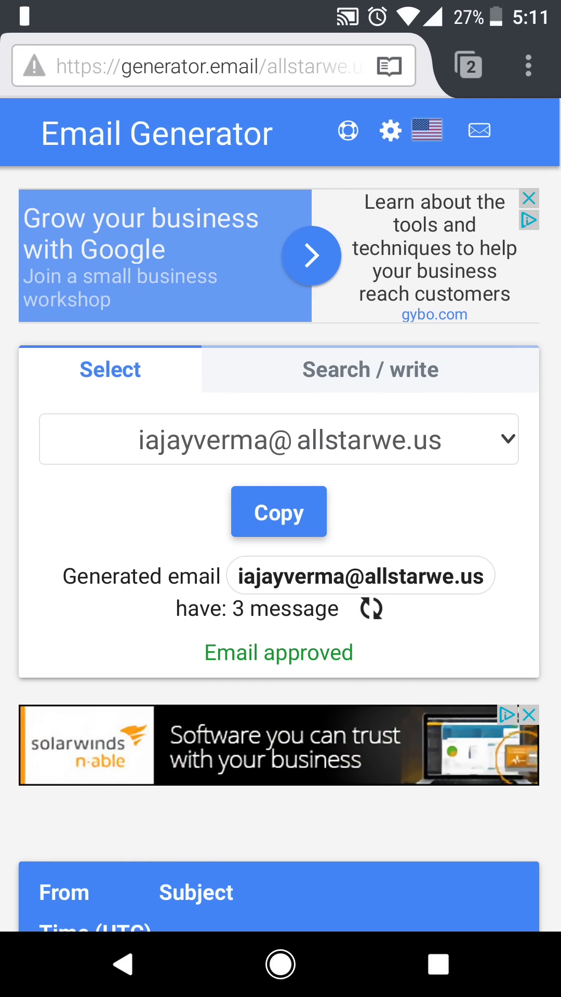
scroll(down, 3)
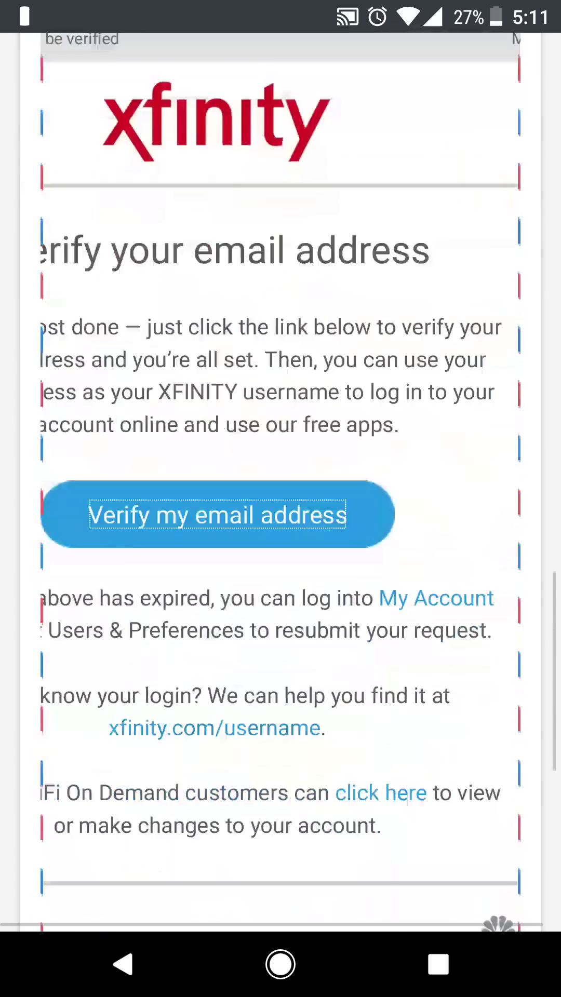
scroll(down, 3)
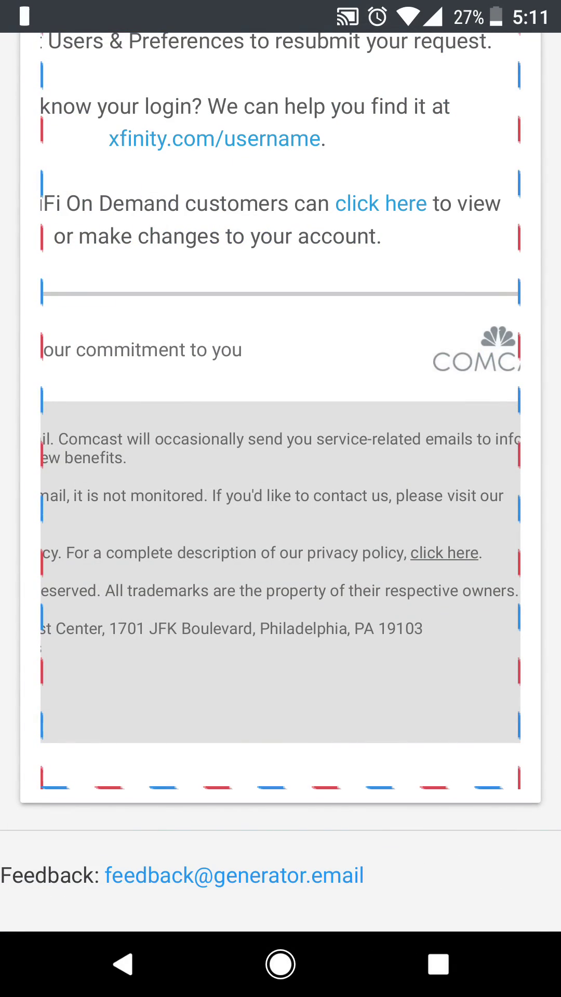